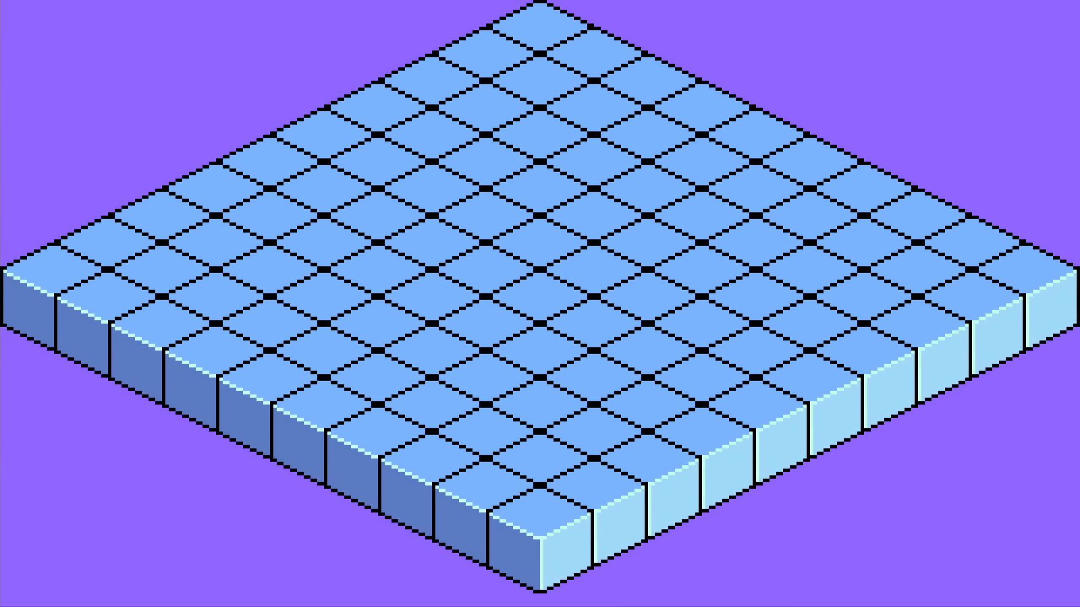
Point at a tile right of the grid's centre so it shows highlighted.
left_click(743, 237)
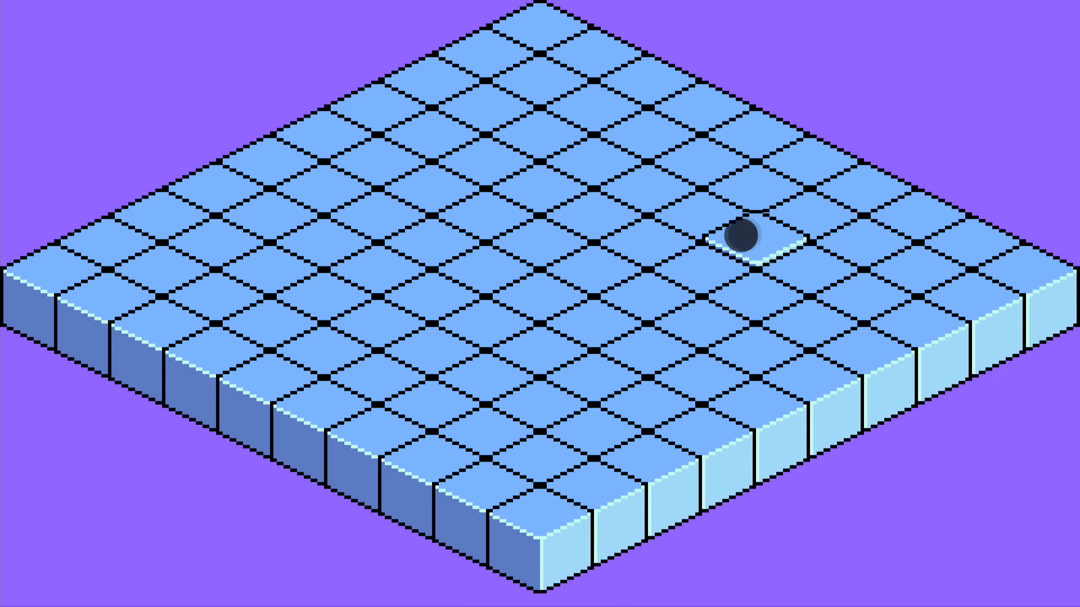